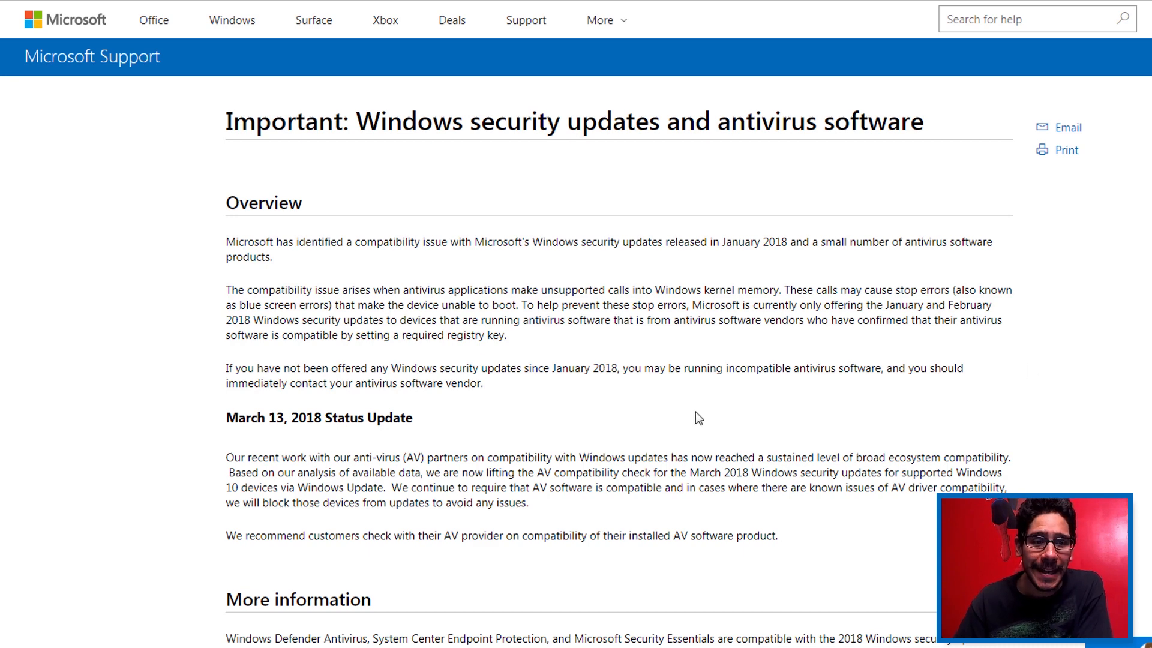
Scroll past the Overview to the More information section on compatible antivirus products.
scroll("down", 3)
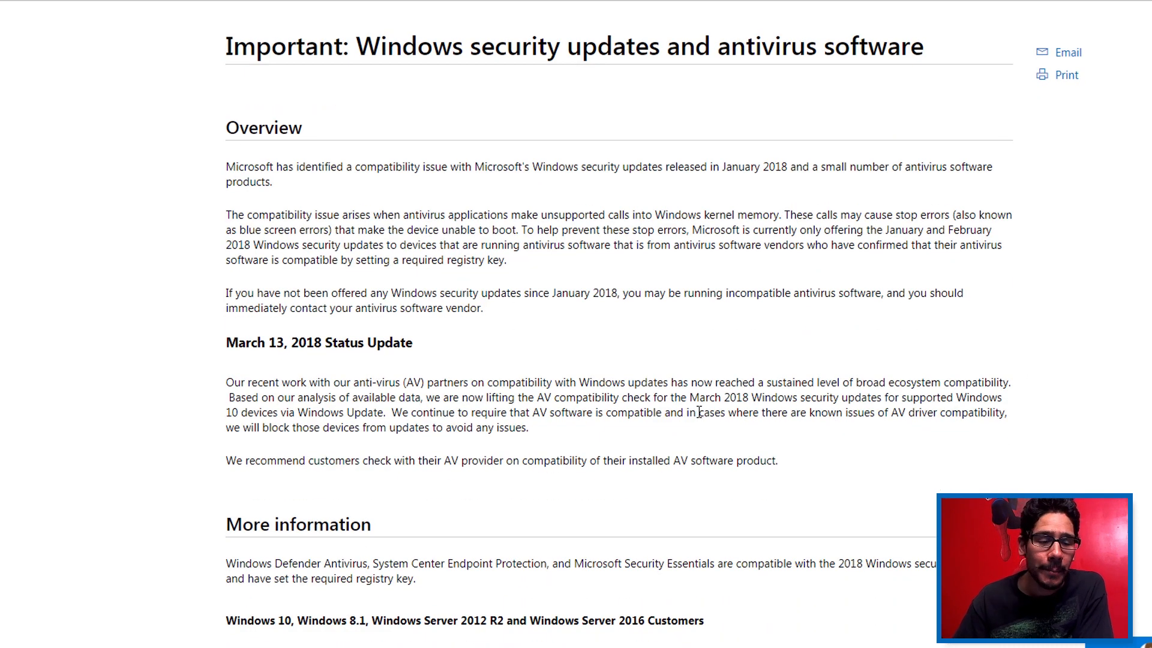
scroll("down", 3)
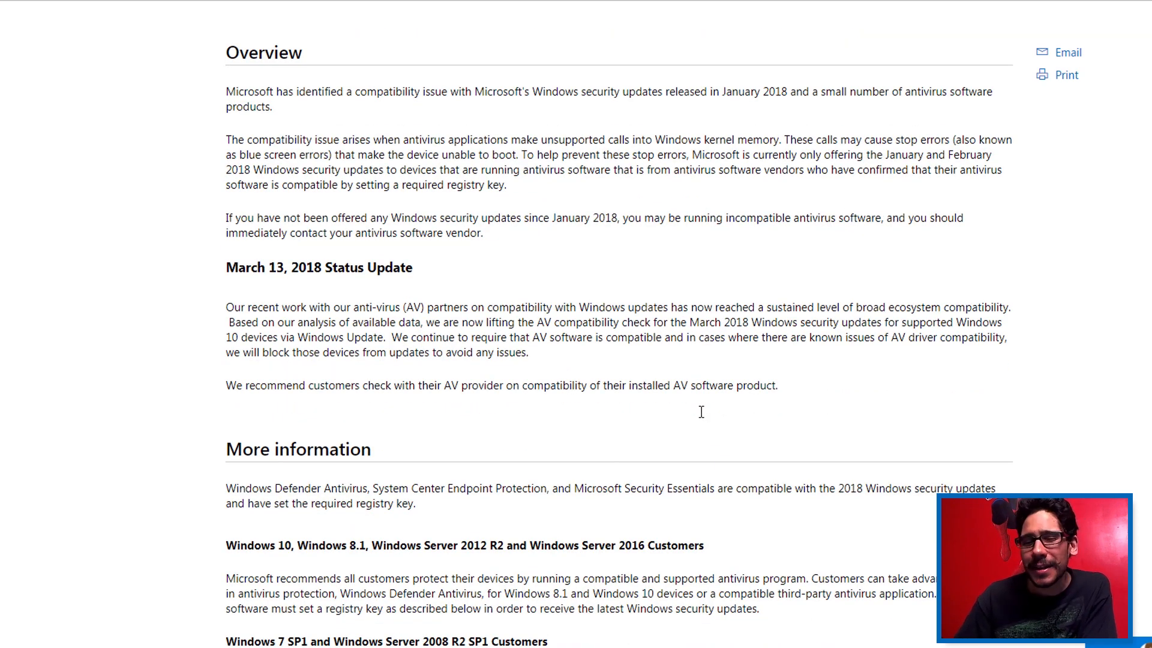
mouse_move(702, 417)
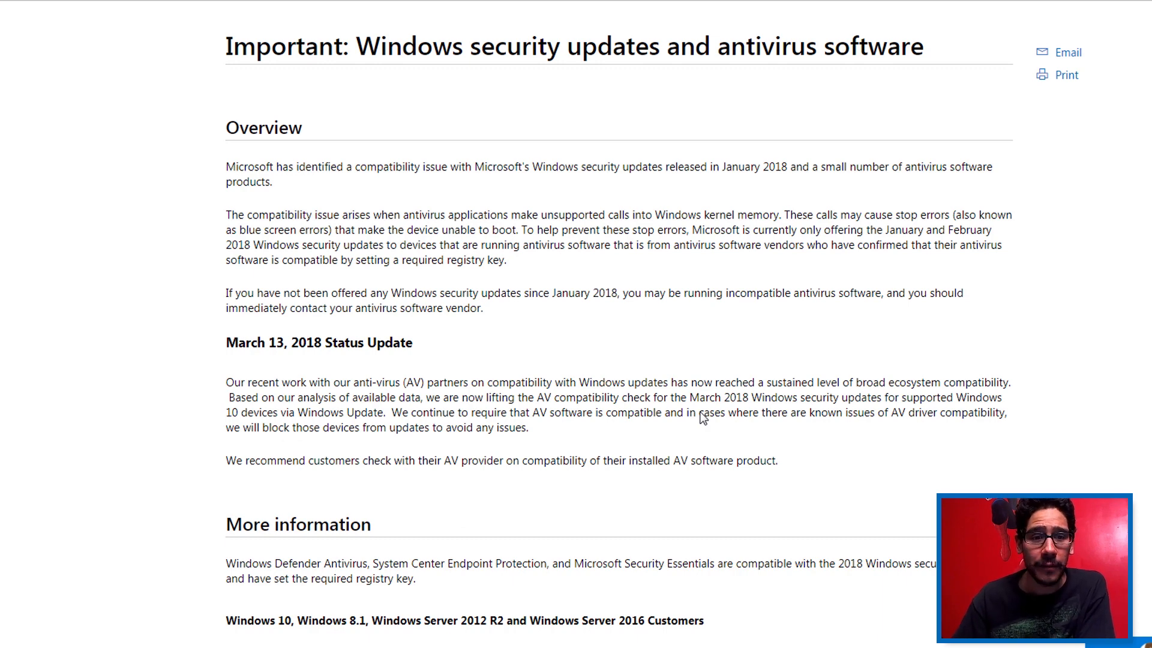
mouse_move(726, 308)
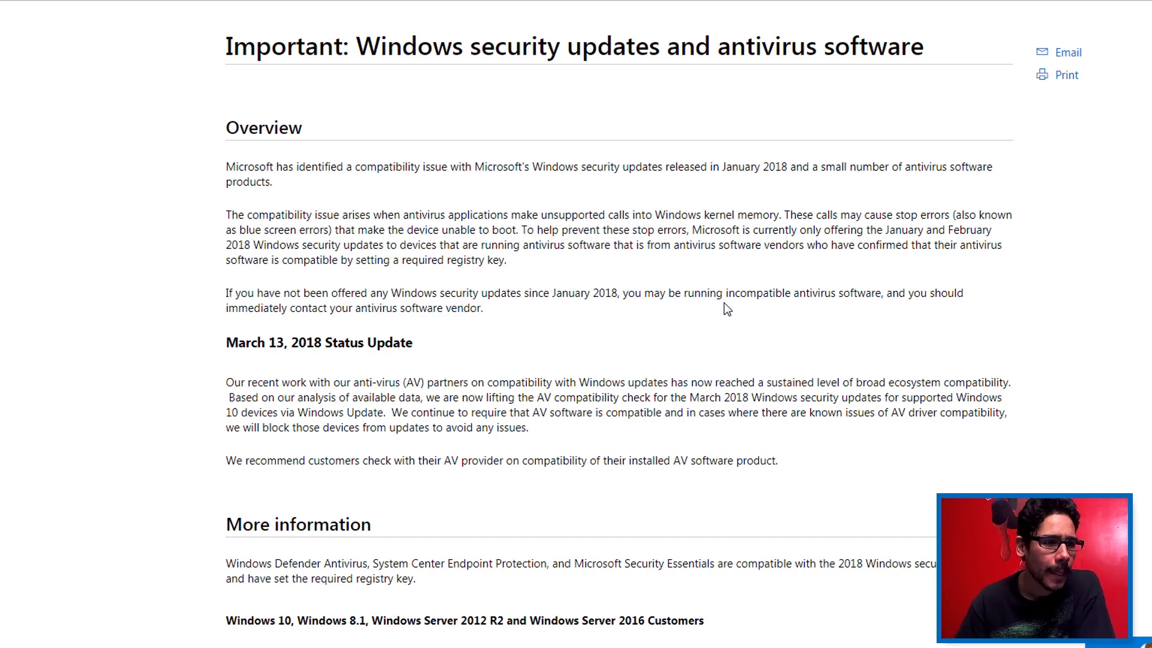
scroll("down", 3)
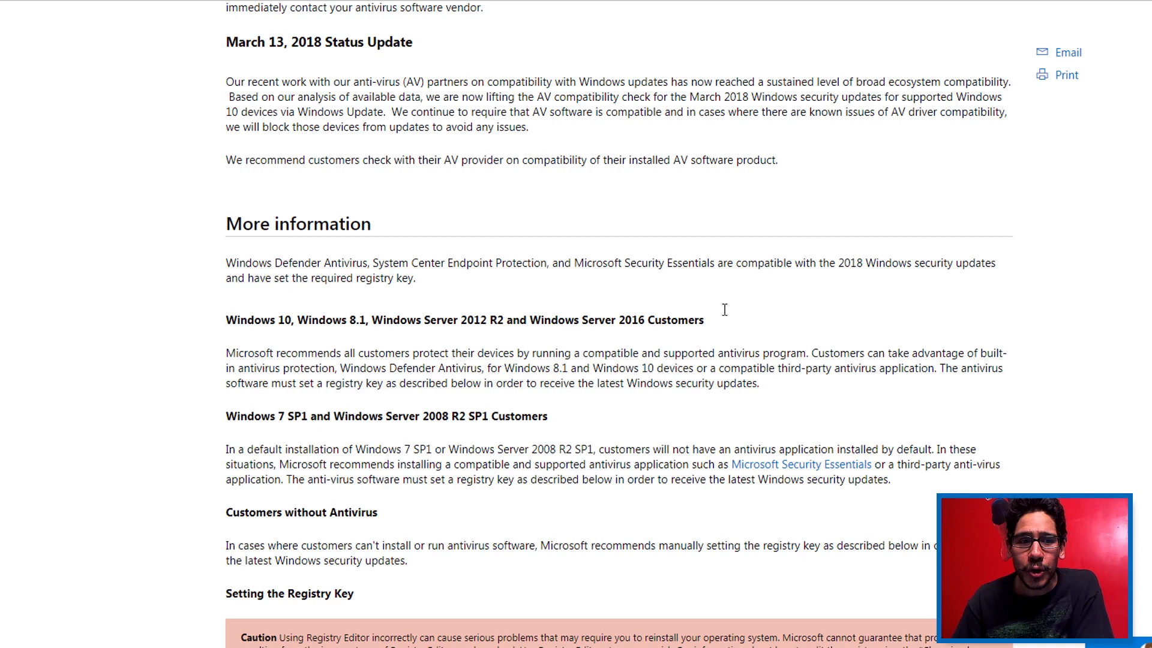
Scroll to the Setting the Registry Key section showing the QualityCompat key values.
scroll("down", 3)
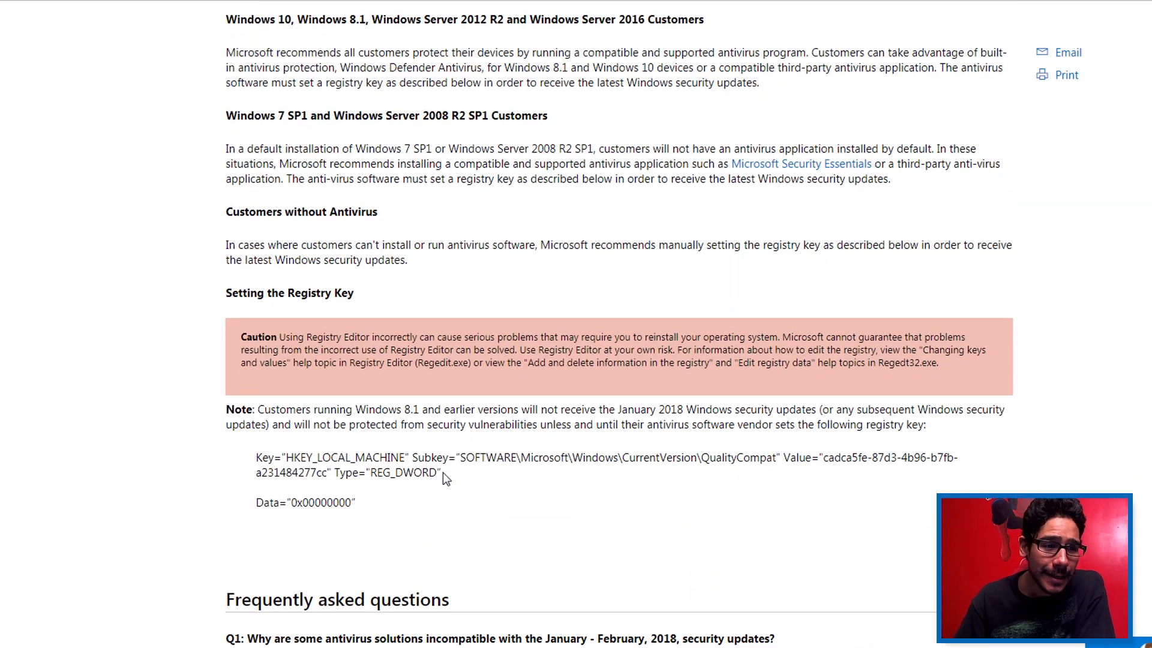
mouse_move(476, 478)
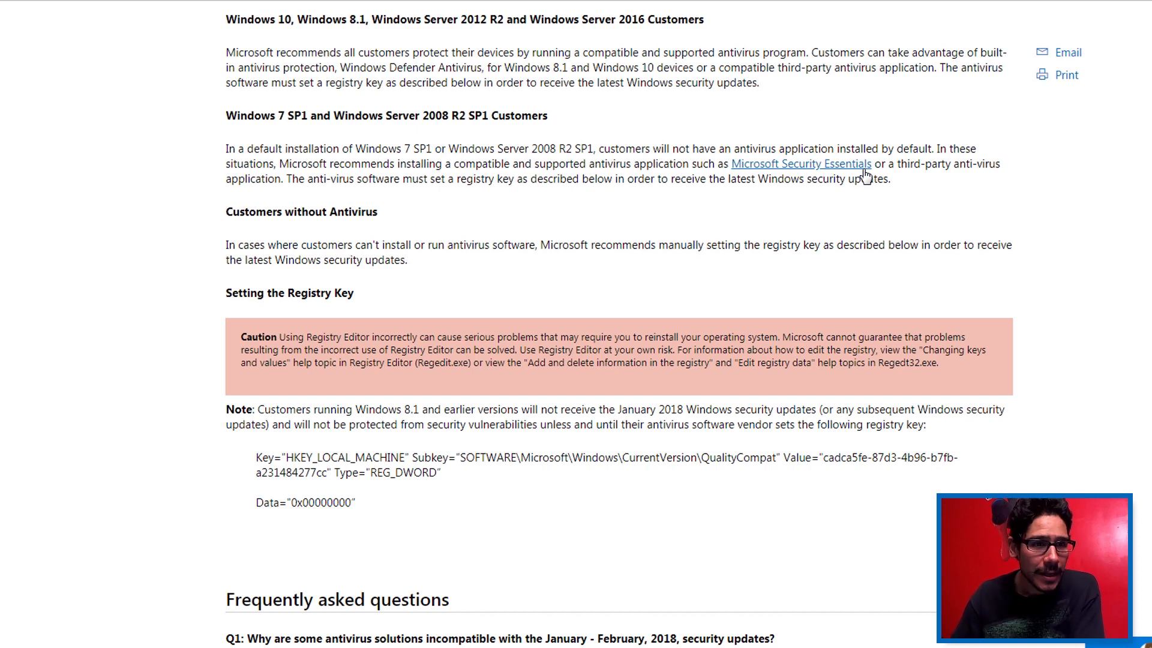
mouse_move(841, 179)
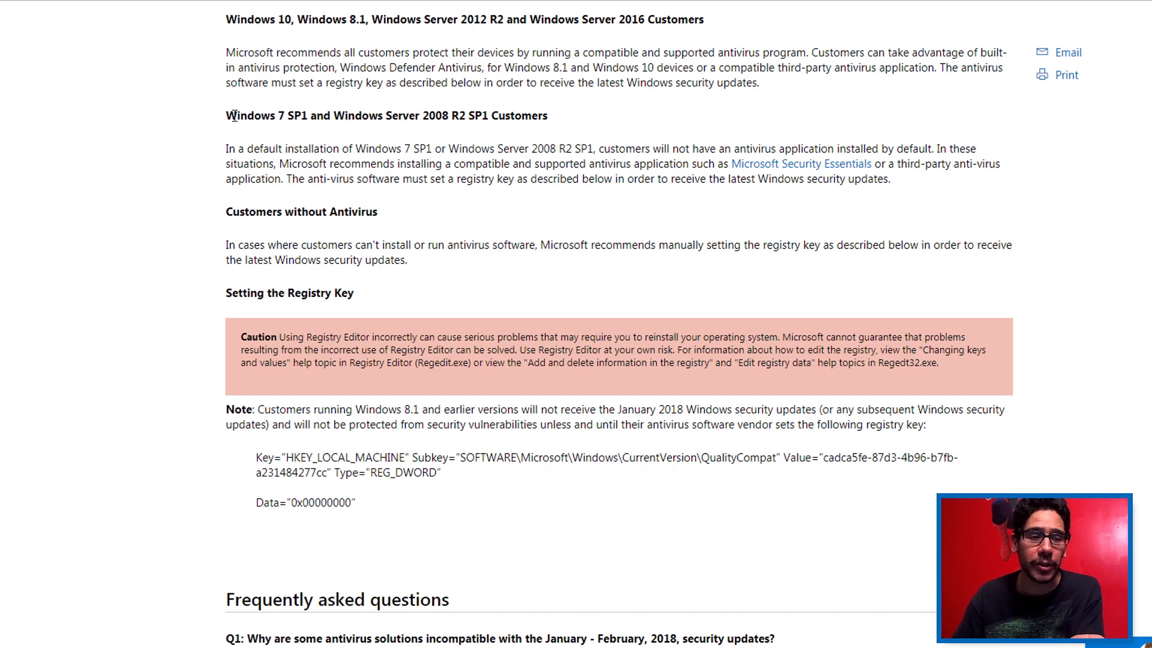
mouse_move(488, 120)
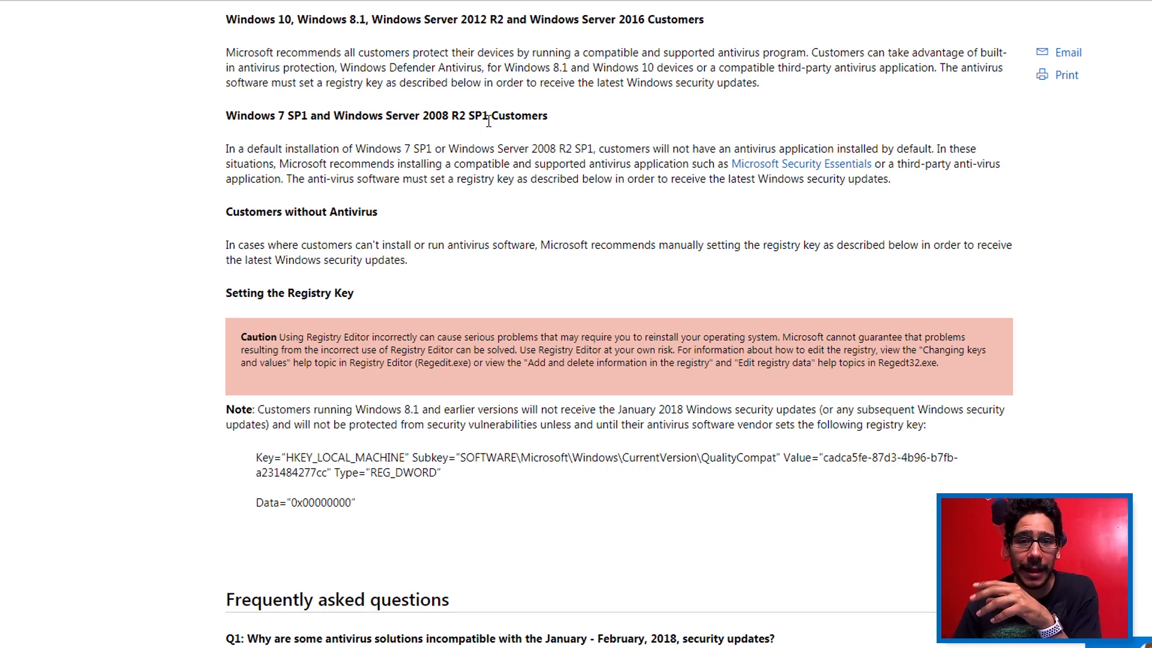
mouse_move(550, 249)
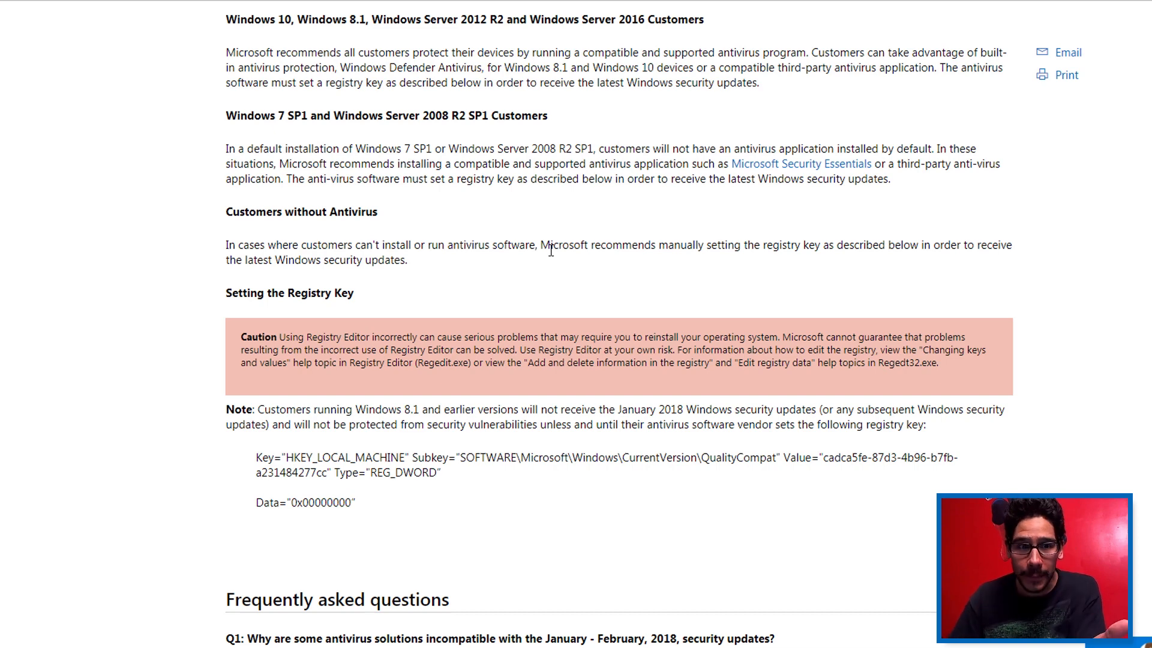
Select the Key="HKEY_LOCAL_MACHINE" … Type="REG_DWORD" line and scroll to review it.
left_click_drag(346, 472, 441, 472)
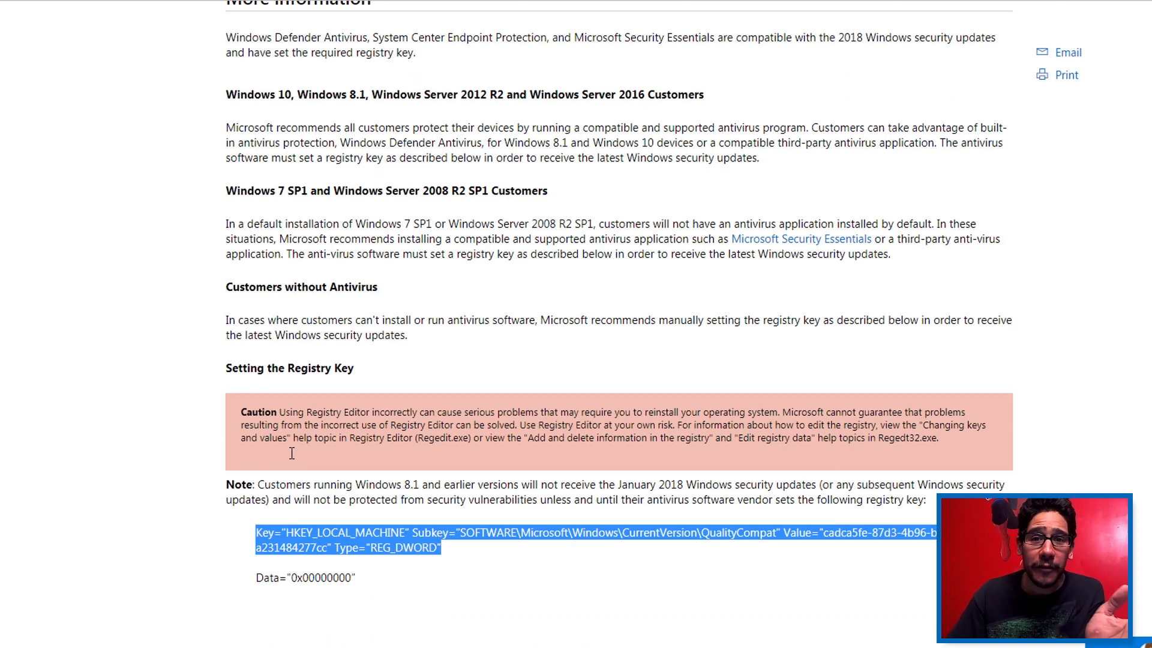
scroll("up", 3)
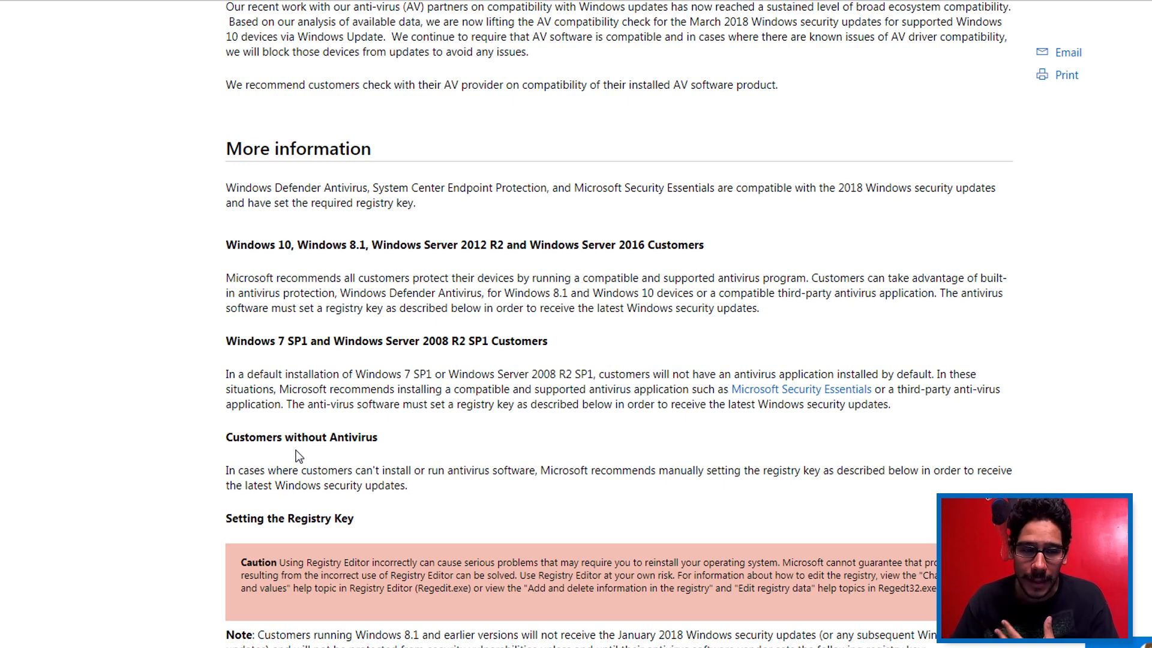
mouse_move(300, 454)
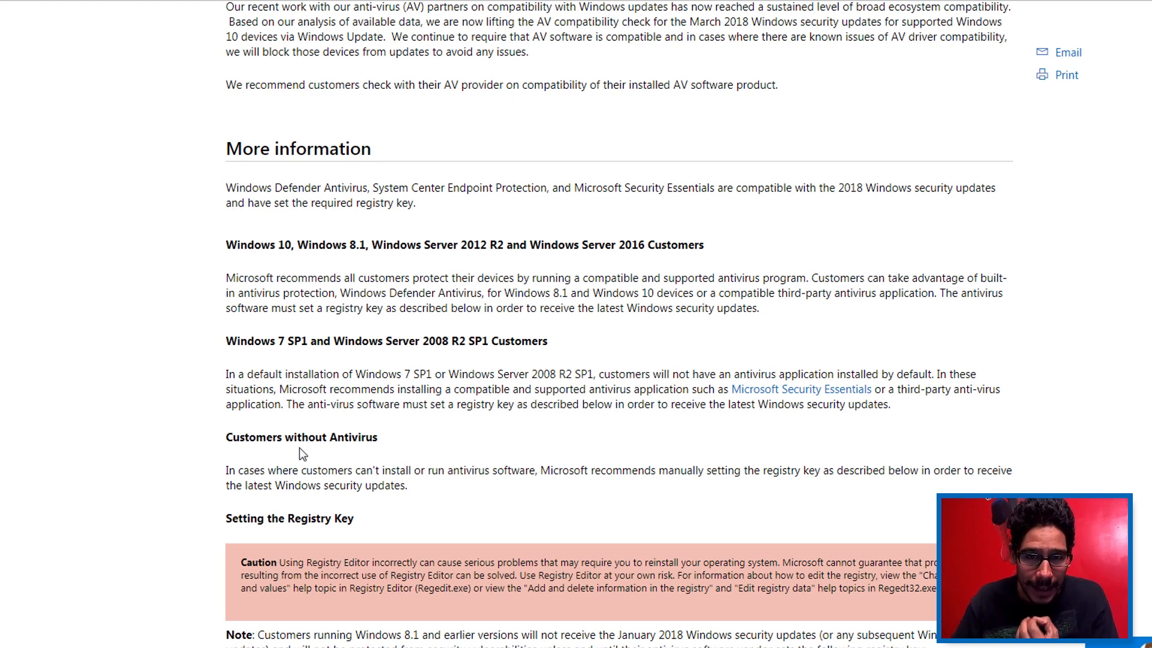
scroll("down", 3)
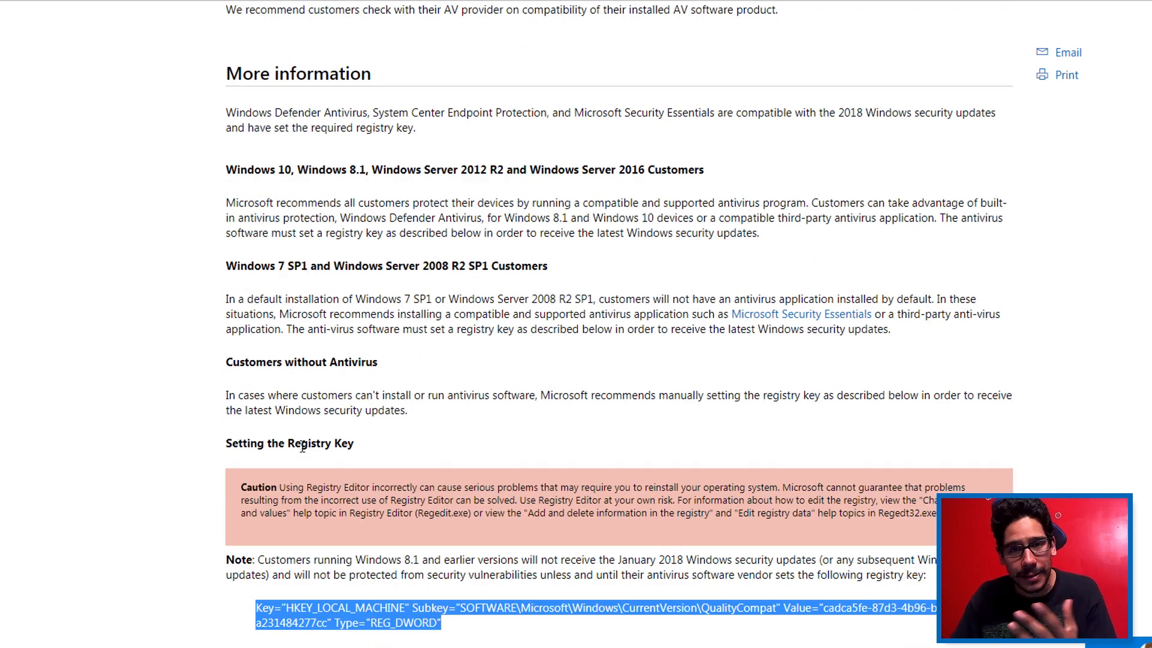
scroll("down", 3)
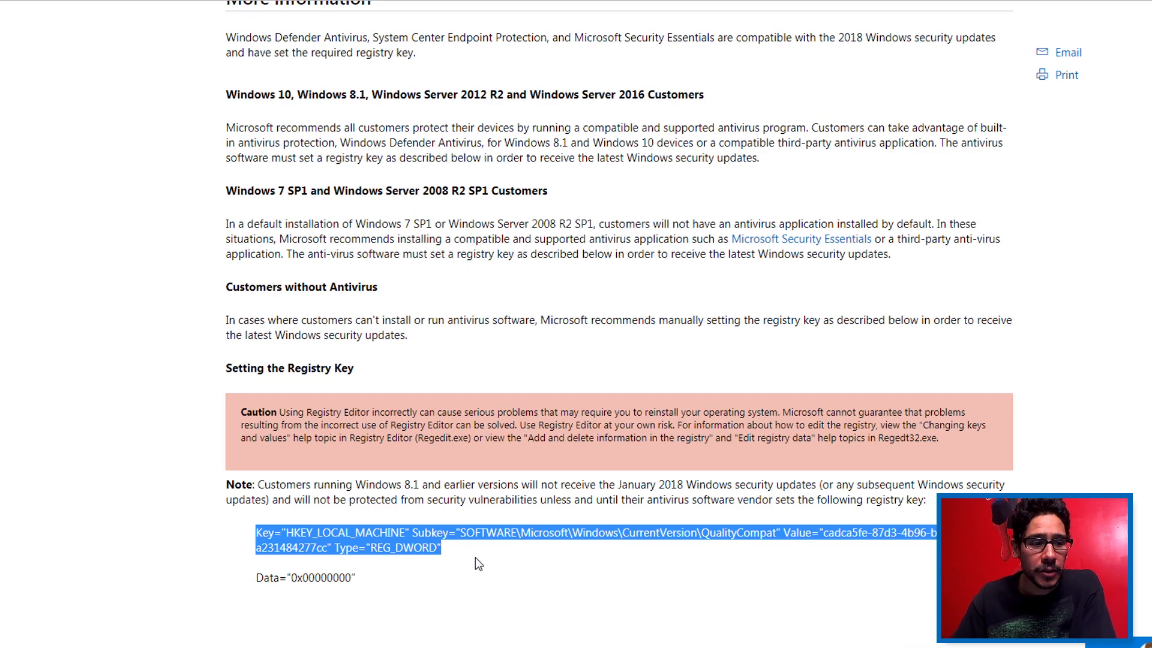
mouse_move(470, 464)
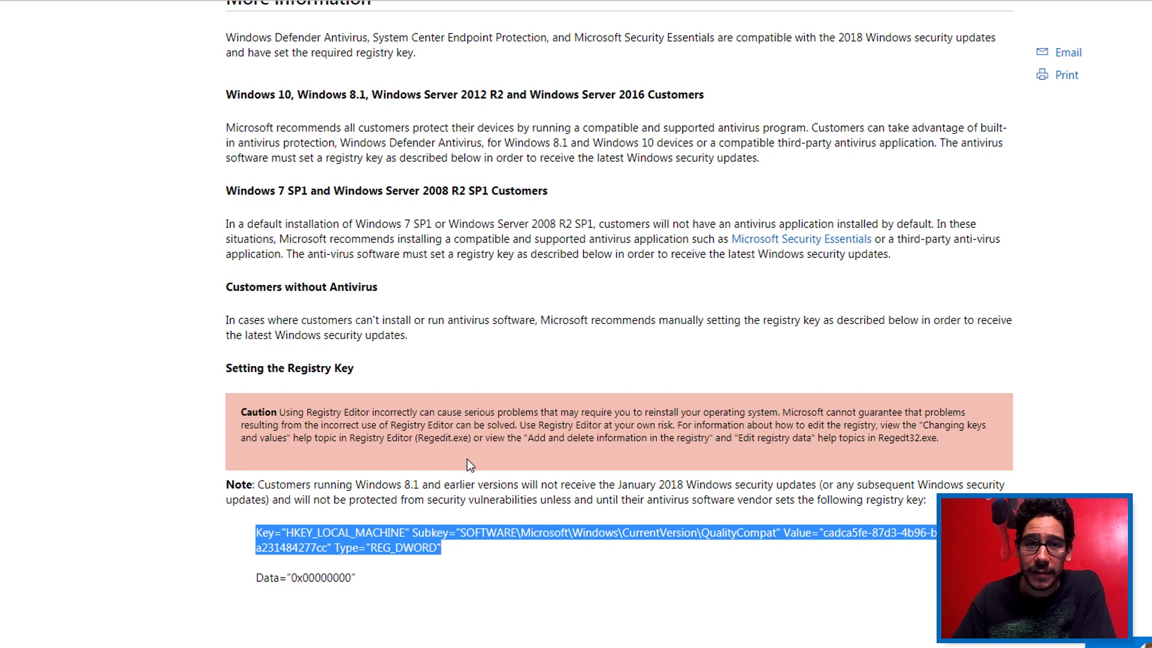